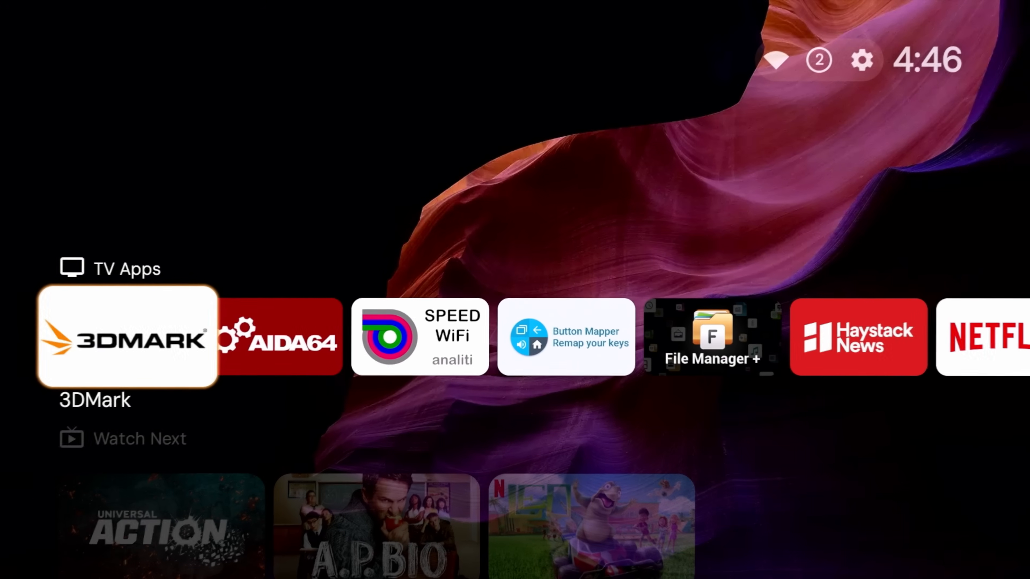
mouse_move(861, 59)
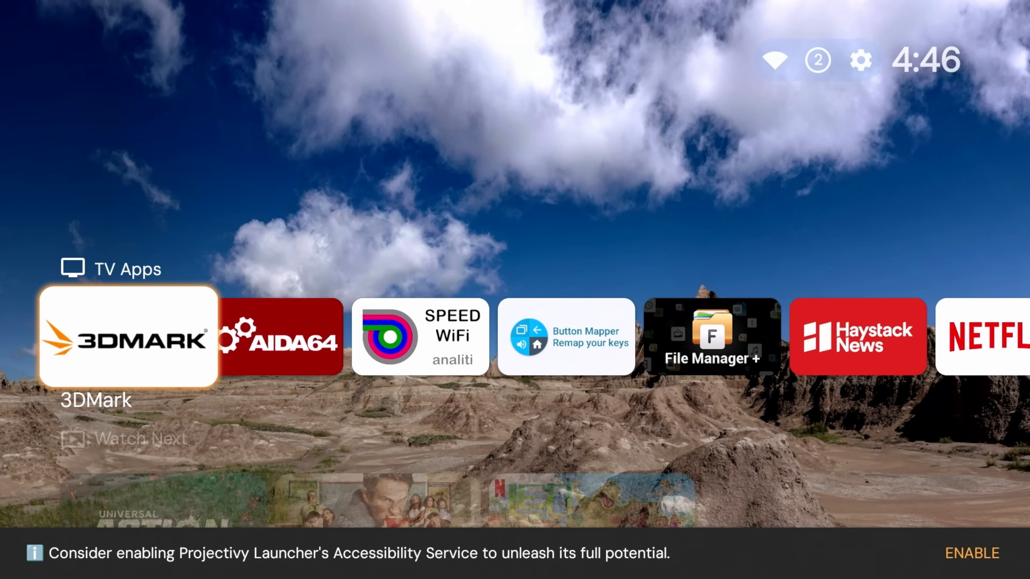
Browse the home rows, visit settings, and return to the default Google TV home screen.
scroll("down", 3)
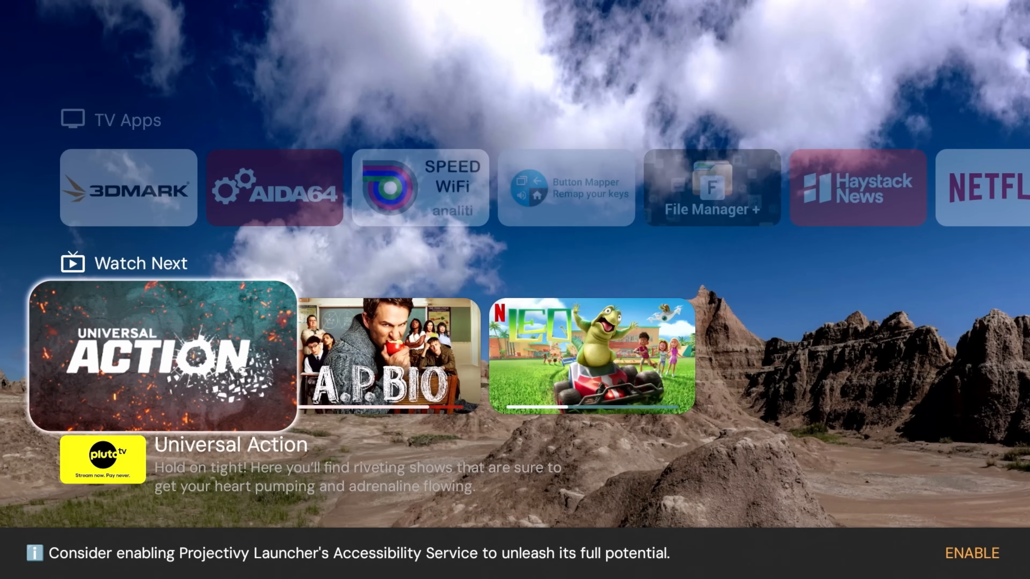
left_click(972, 553)
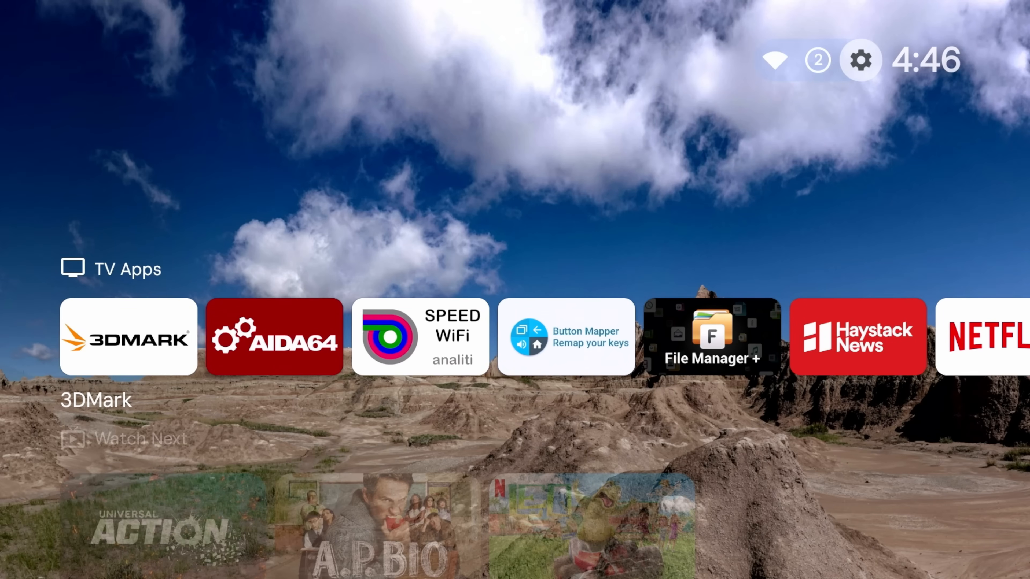
left_click(860, 59)
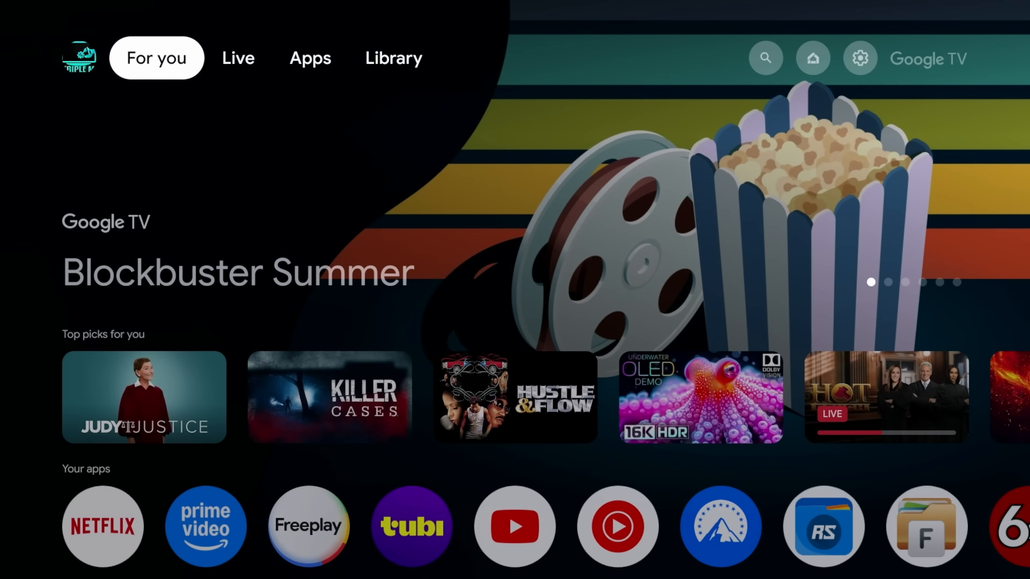
From the Apps section, search 'projectiv' and select the Projectivy Launcher store listing.
left_click(310, 57)
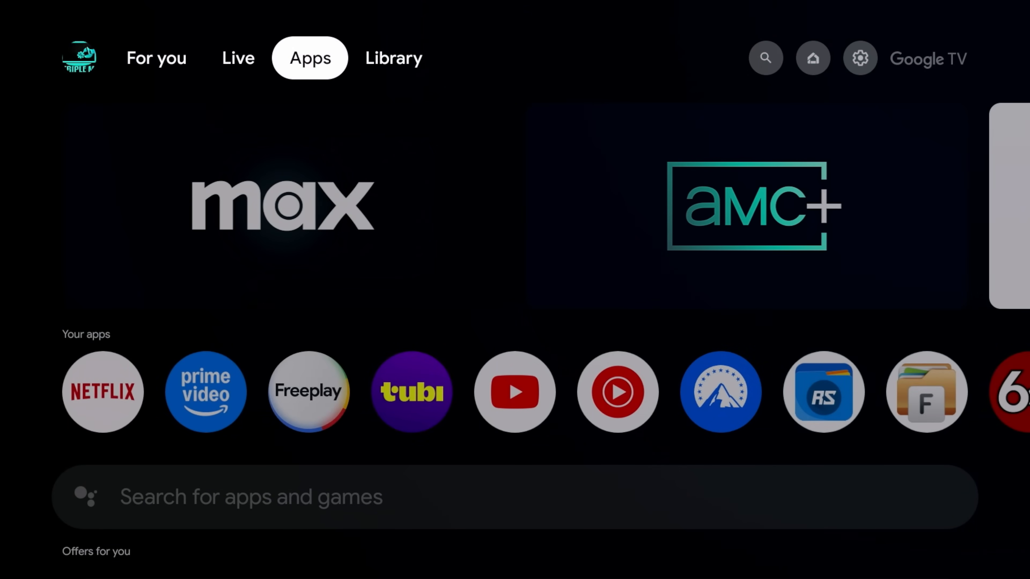
scroll("down", 3)
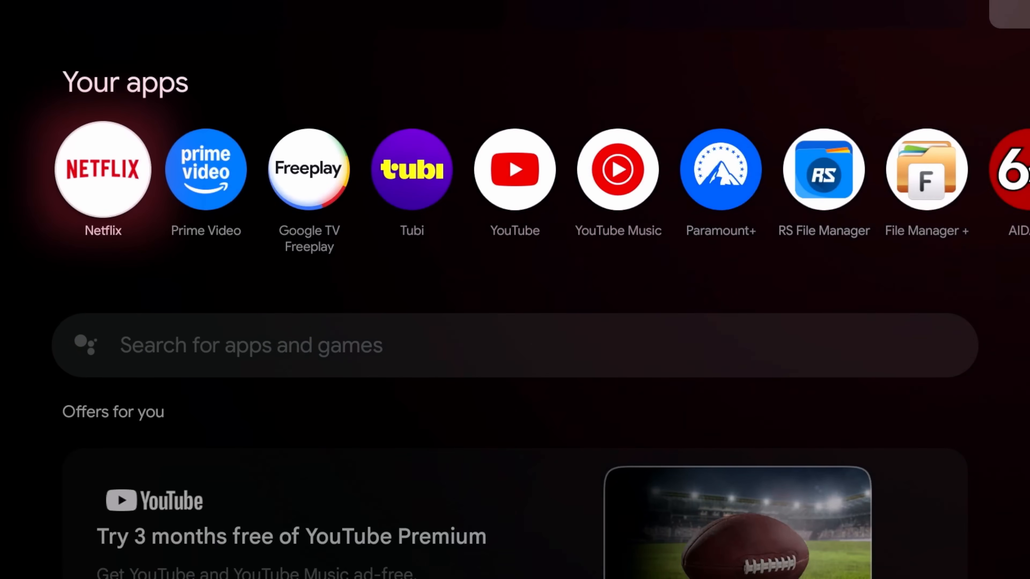
scroll("down", 3)
type("projectiv")
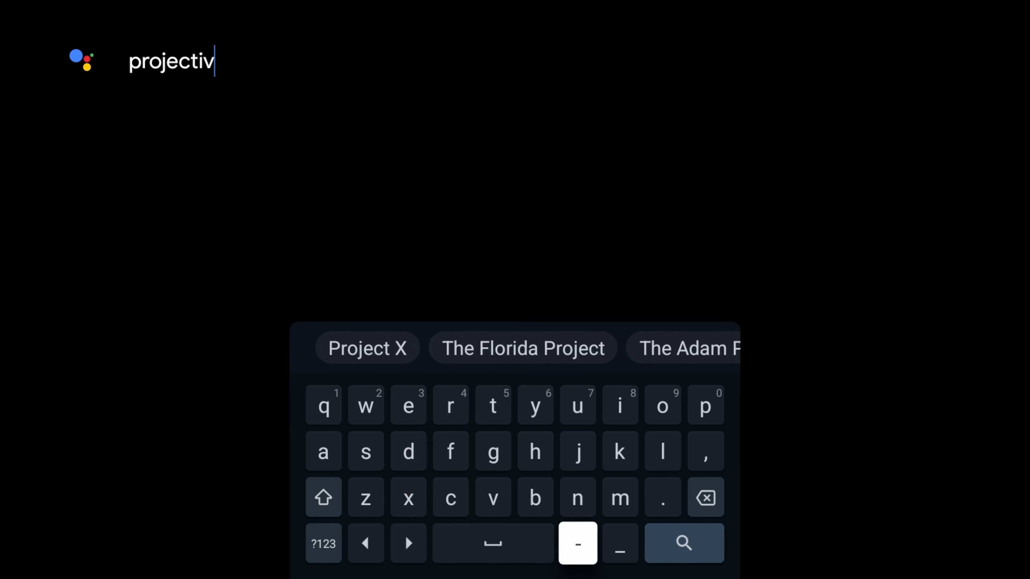
left_click(682, 544)
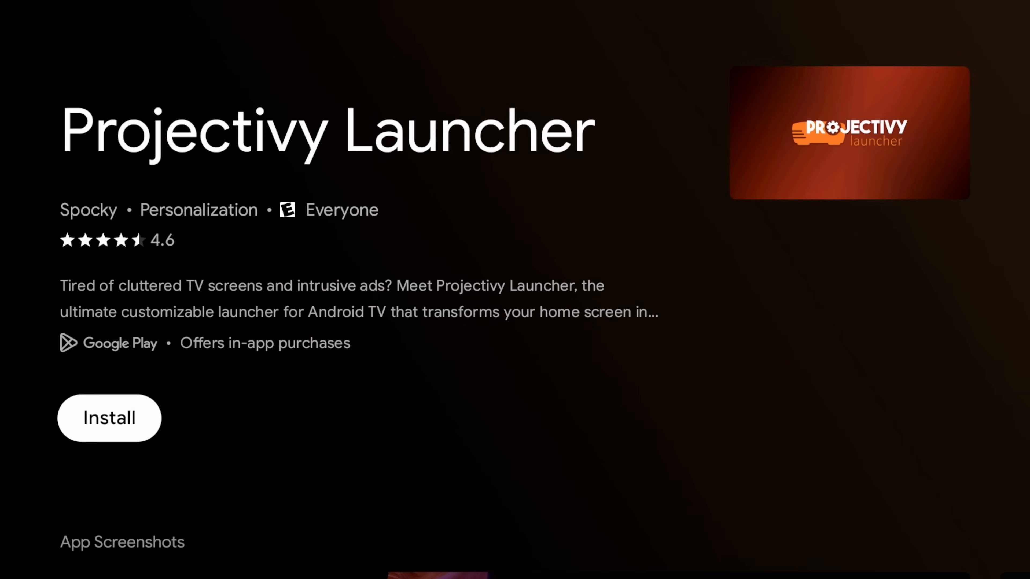
Install Projectivy Launcher from its Play Store page and launch it to the welcome screen.
left_click(109, 418)
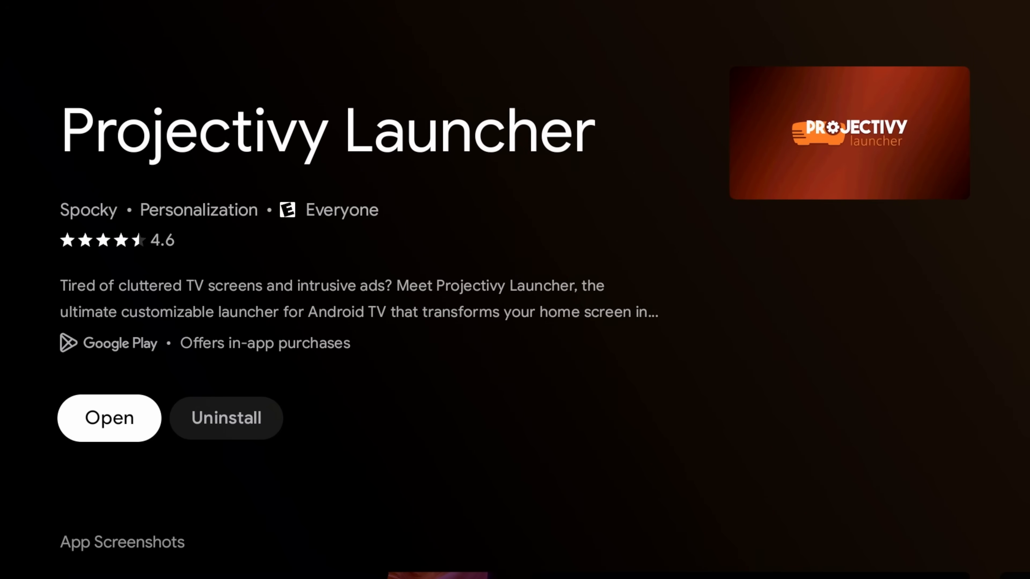
left_click(109, 418)
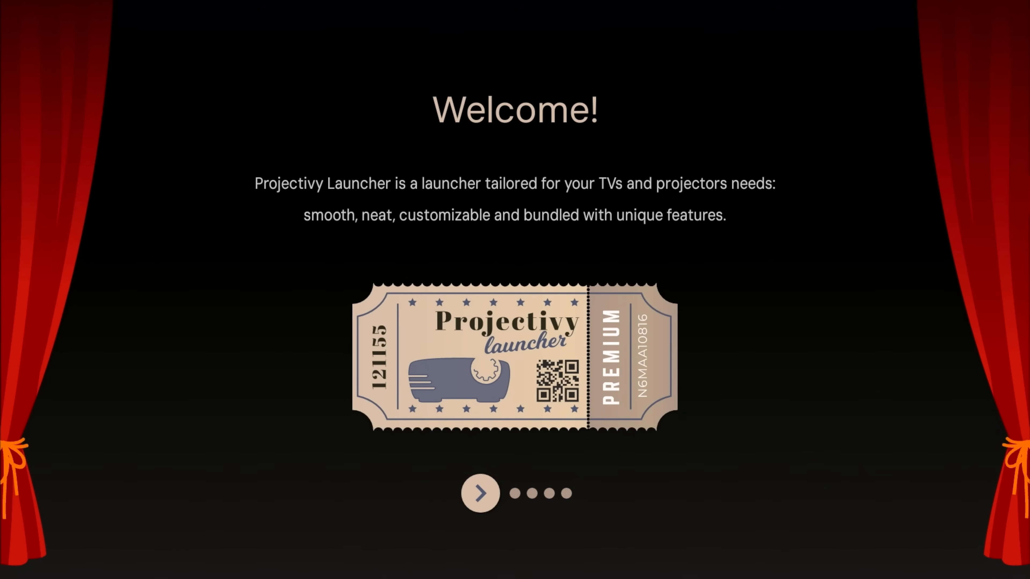
Advance through the features and accessibility slides to the 'If I may...' permissions page.
left_click(479, 493)
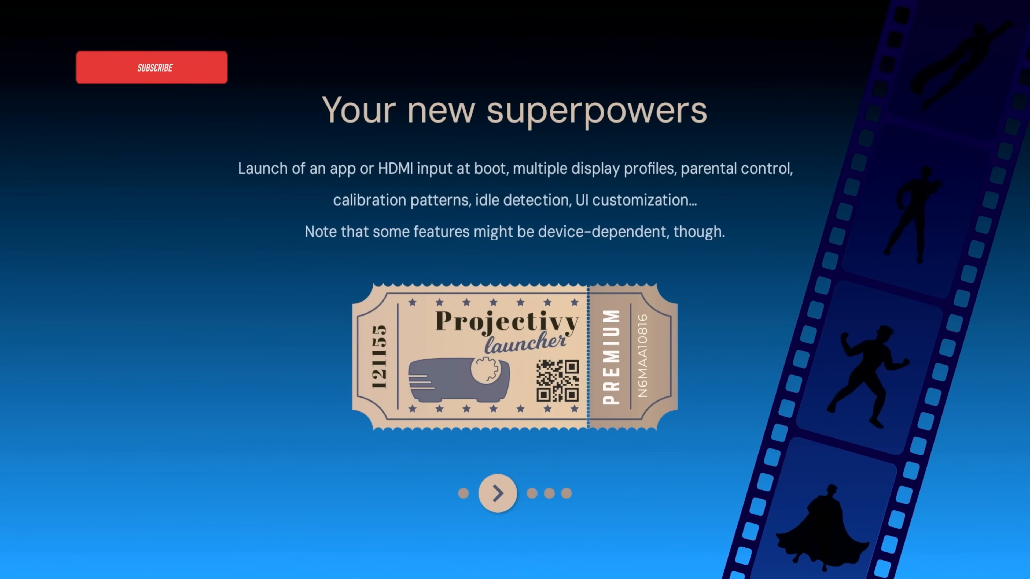
left_click(496, 494)
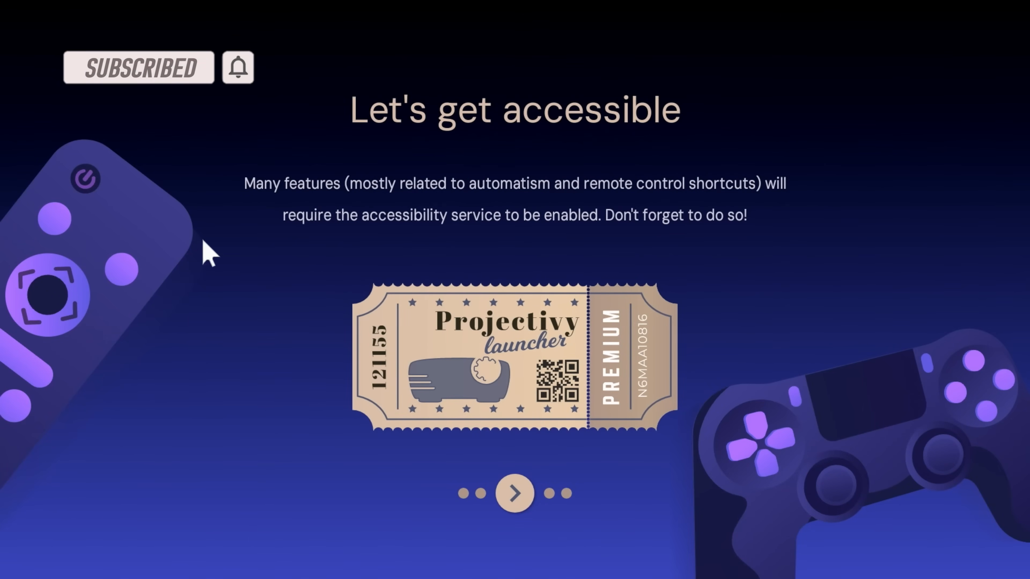
left_click(514, 492)
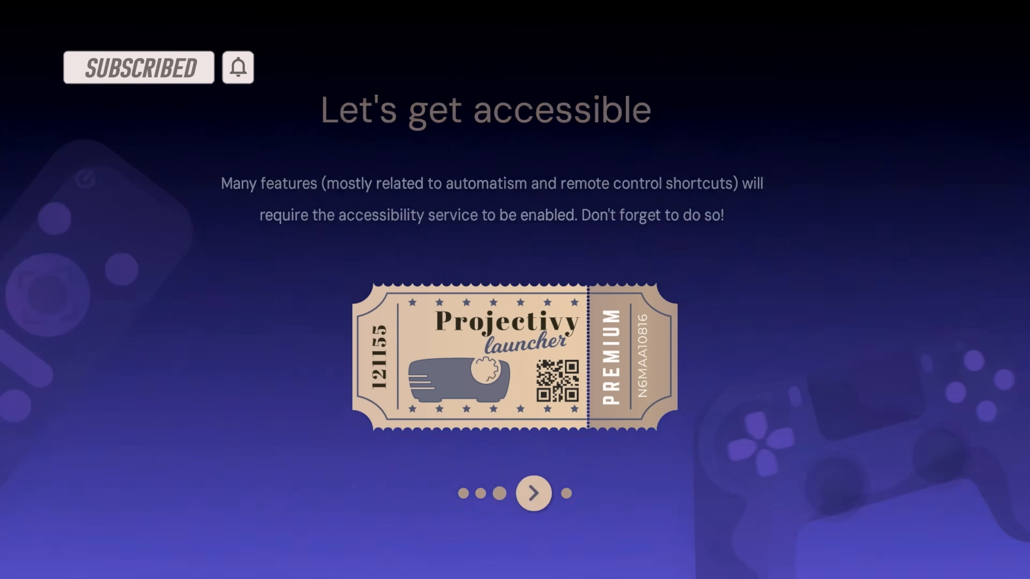
left_click(532, 493)
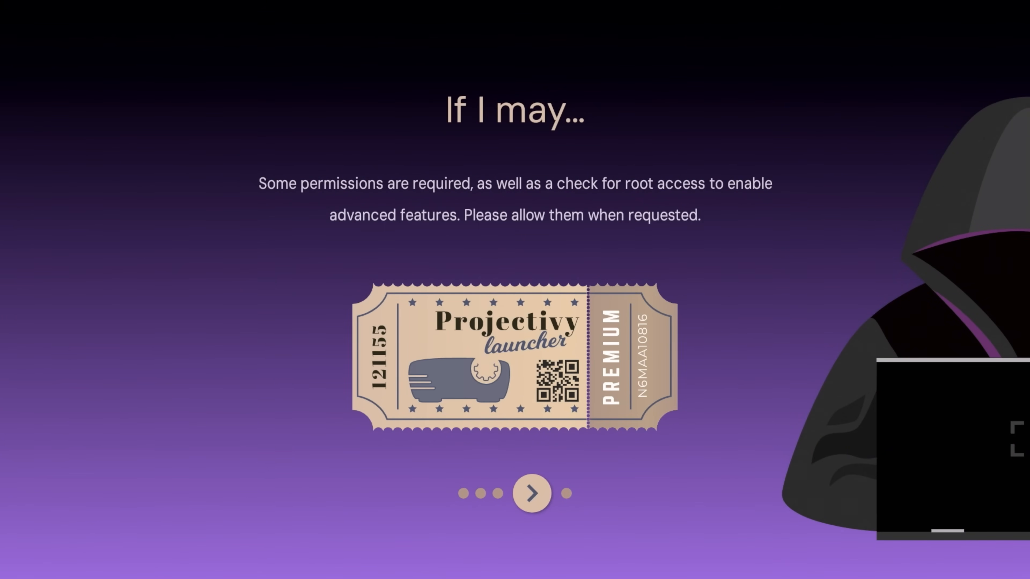